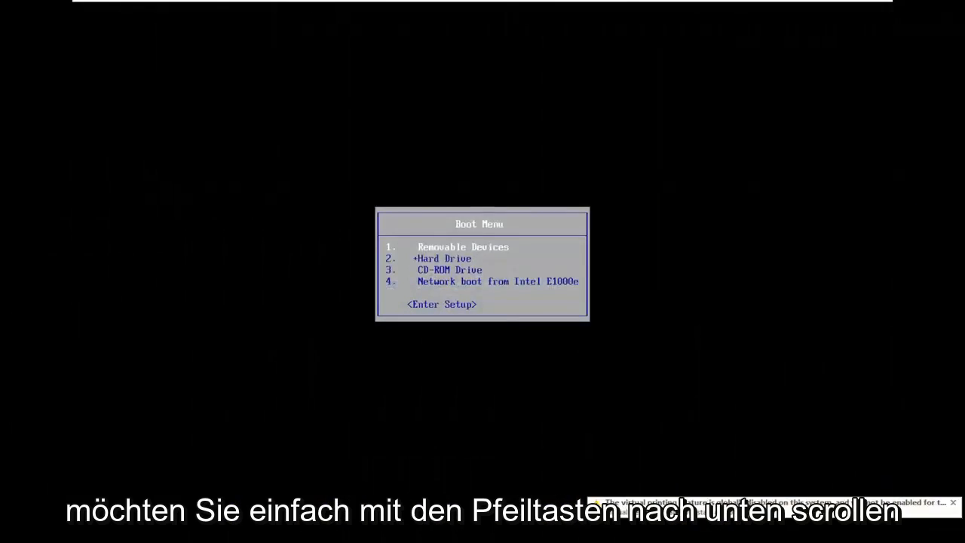
Move the boot menu highlight toward the <Enter Setup> option.
key("up")
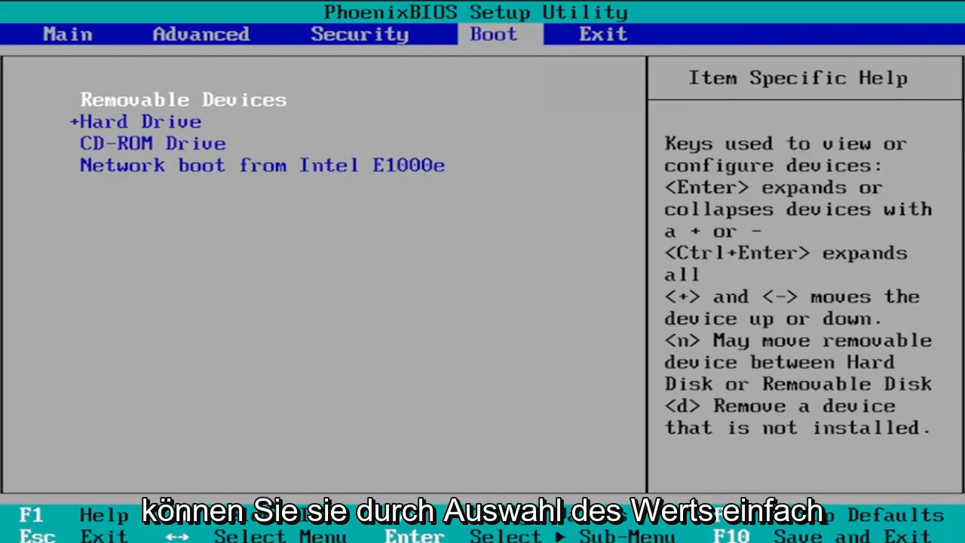
Select Hard Drive in the boot order and request save-and-exit with F10.
key("Down")
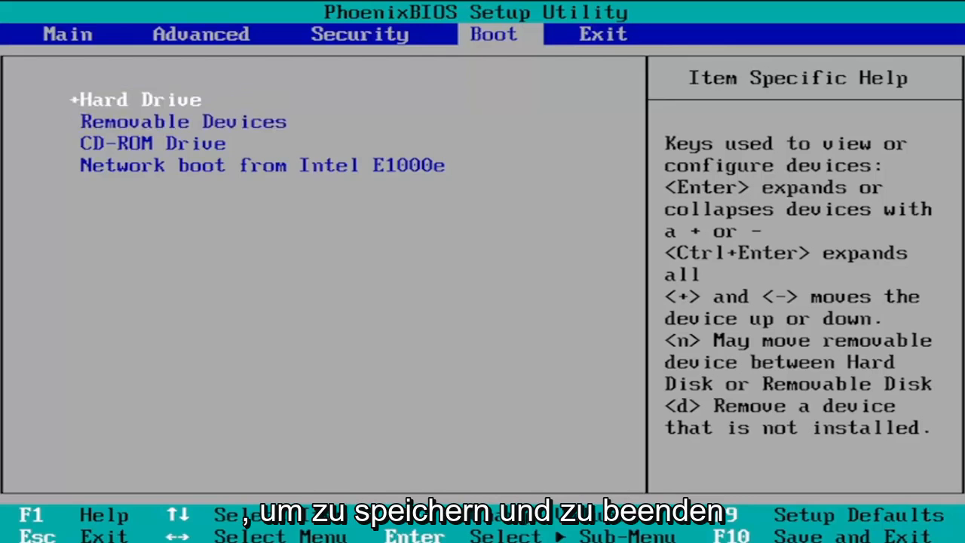
key("F10")
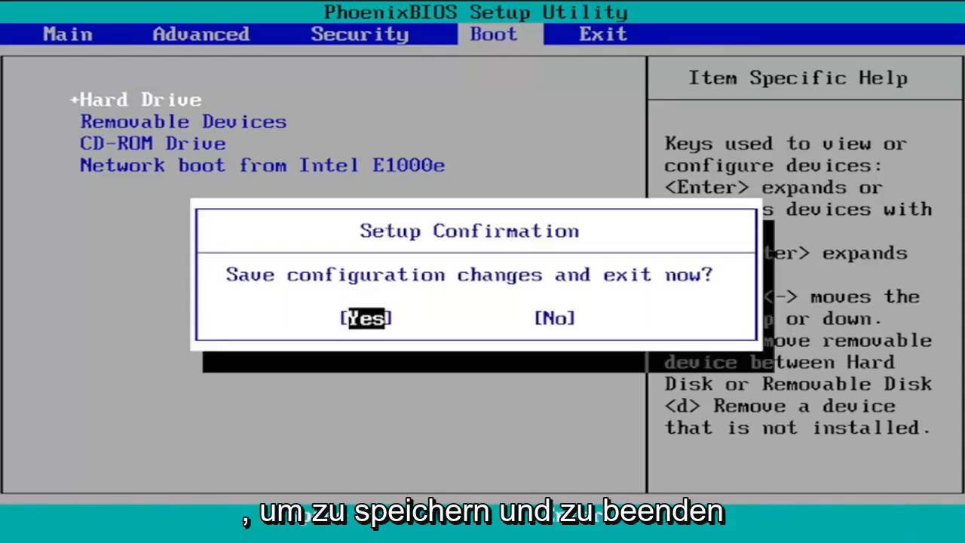